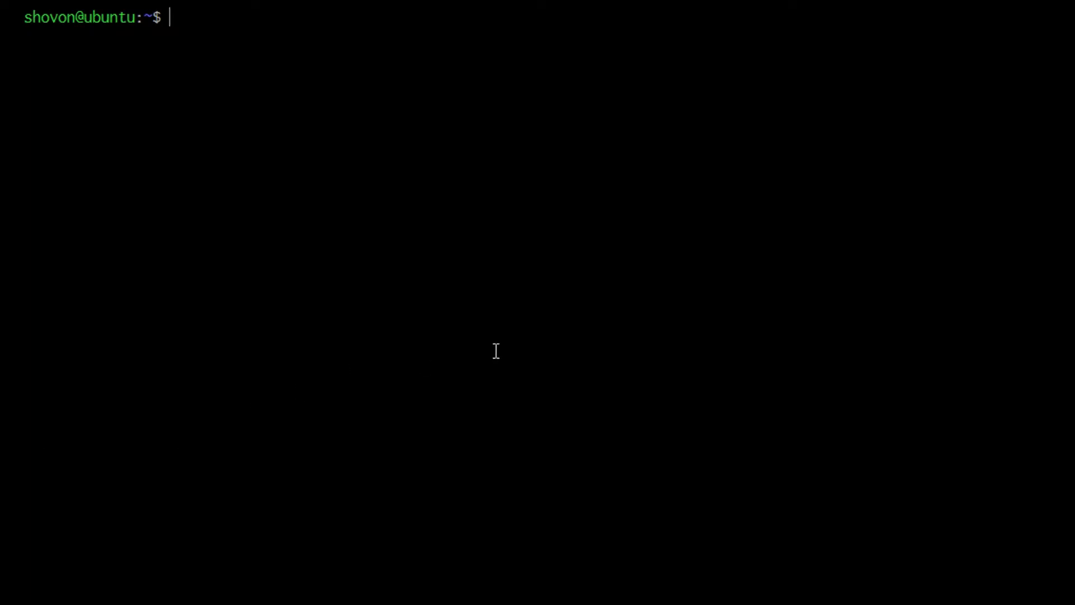
Step: Run 'sudo lxc list' and 'free -h' on the host, showing test1 running and 975M total
type("sudo lxc list")
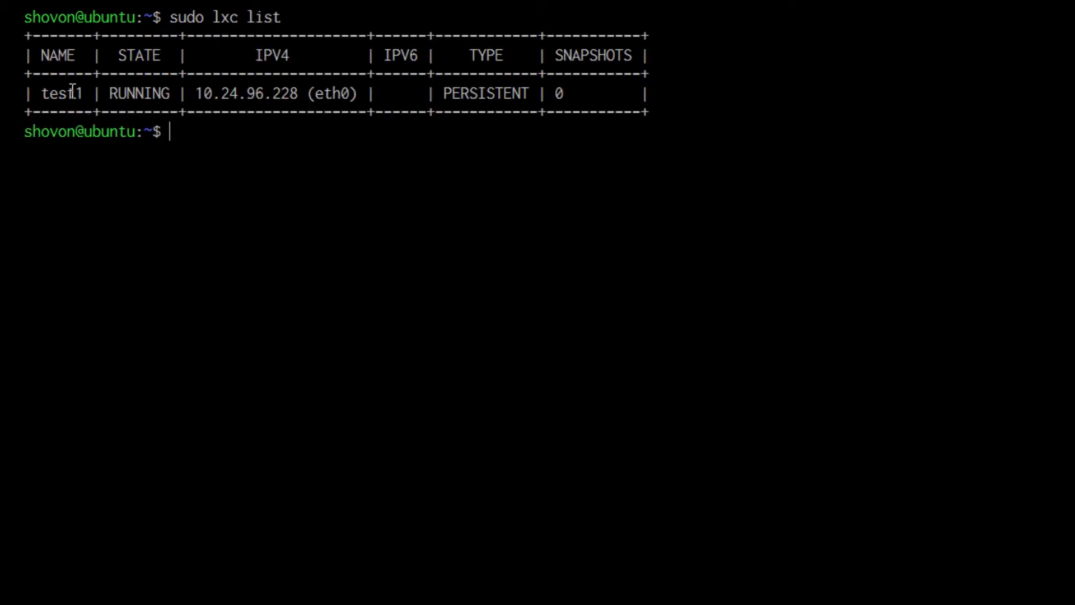
type("free -h")
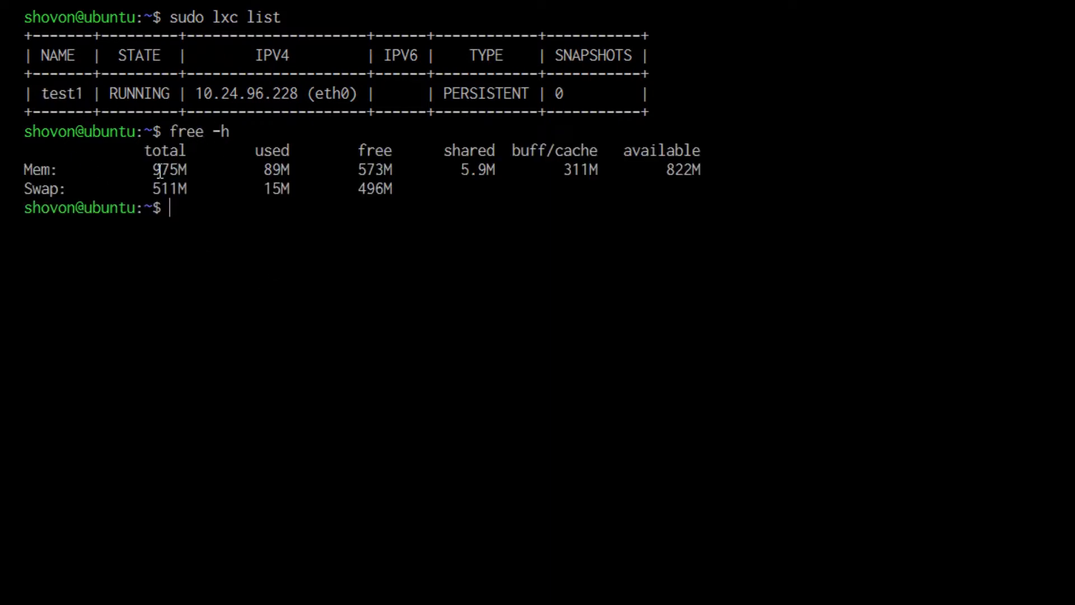
mouse_move(274, 234)
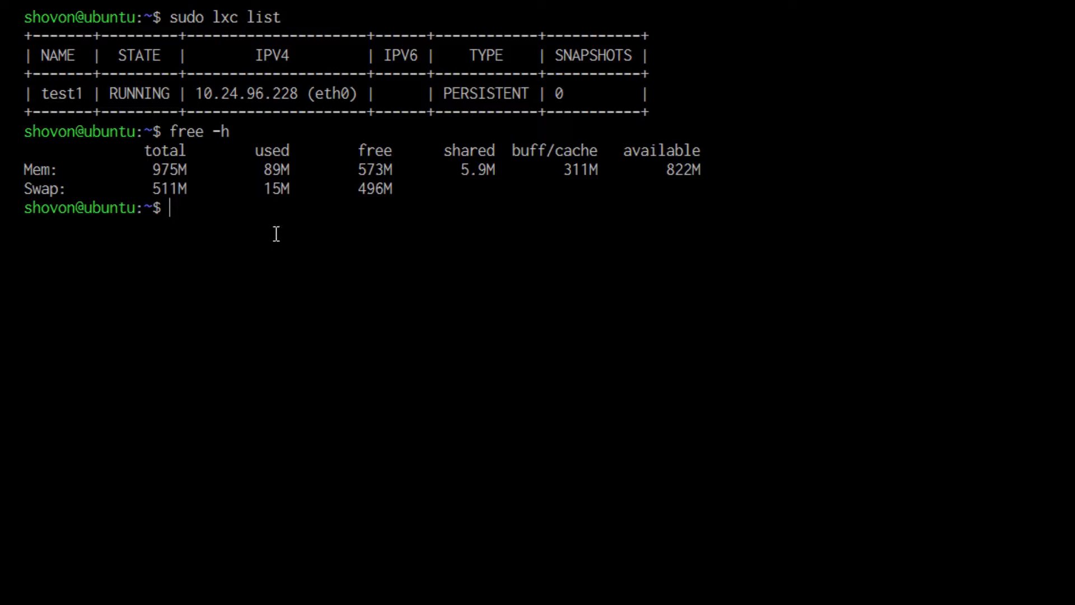
type("sudo lxc exec test1 -- /bin/bash")
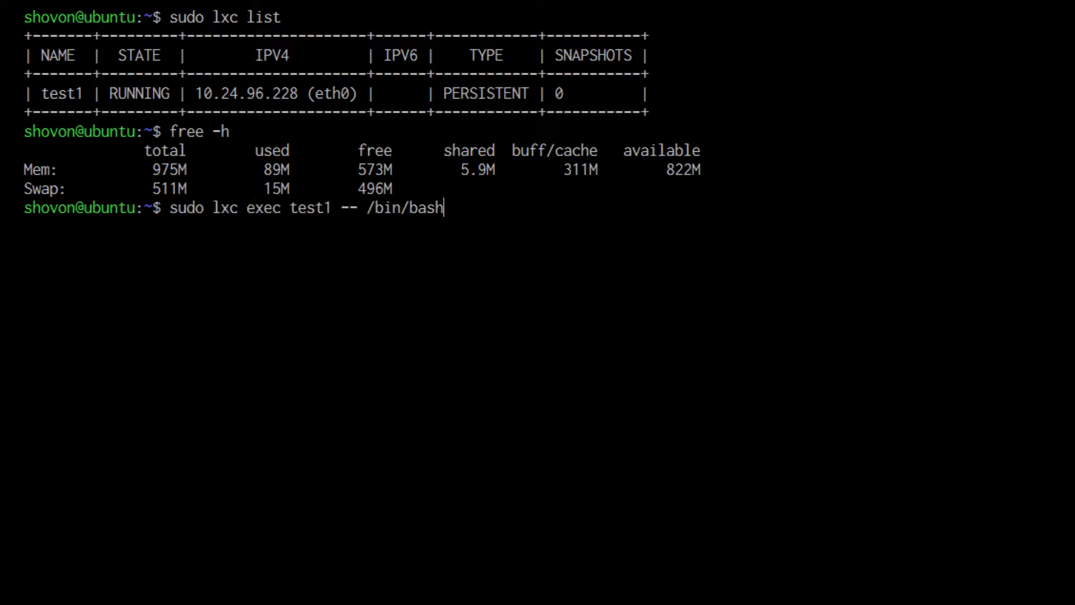
Step: Enter a bash shell in test1 and run 'free -h', which still reports 975M total
double_click(61, 93)
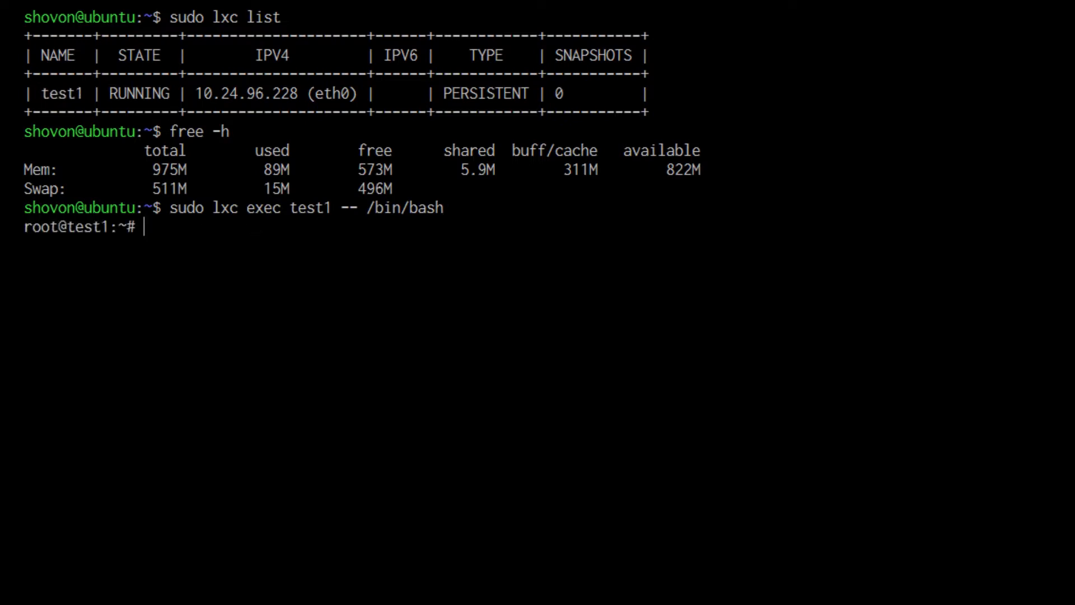
type("free -h")
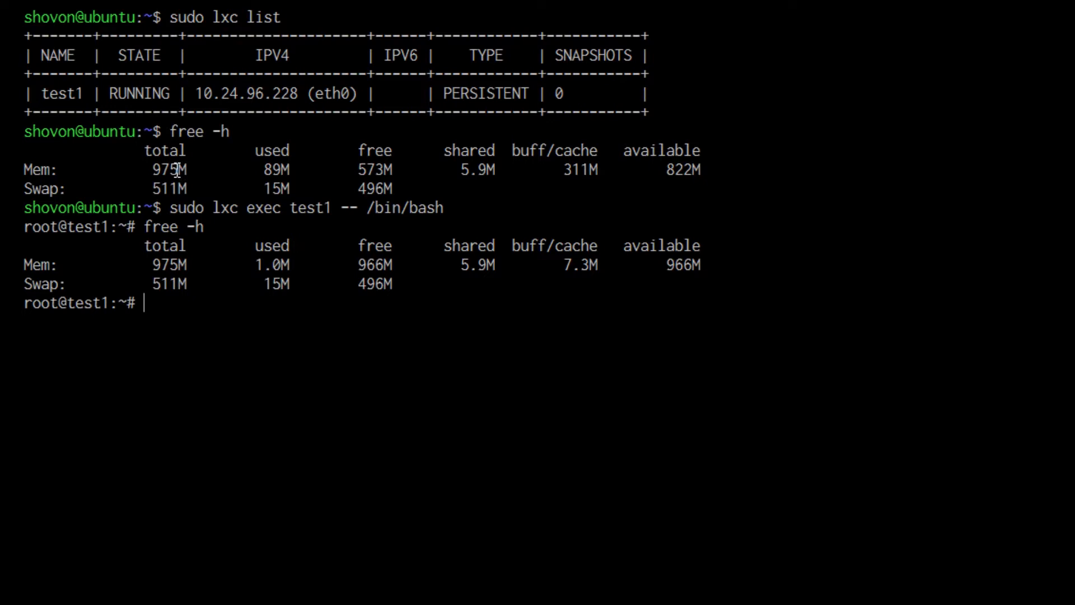
type("exi")
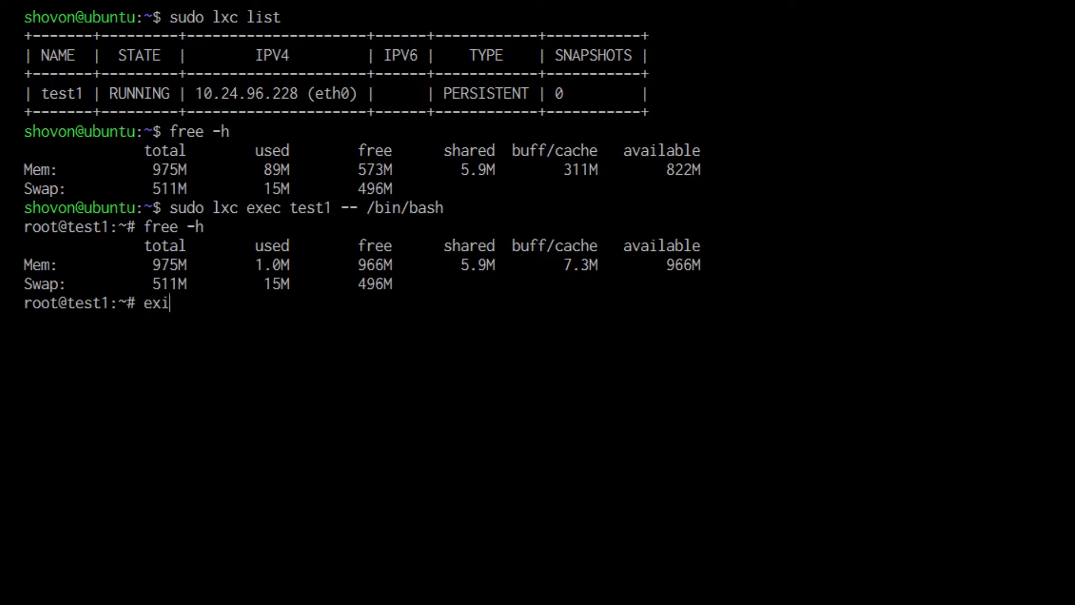
Step: Exit to the host and run 'sudo lxc config set test1 limits.memory 256MB'
key("Return")
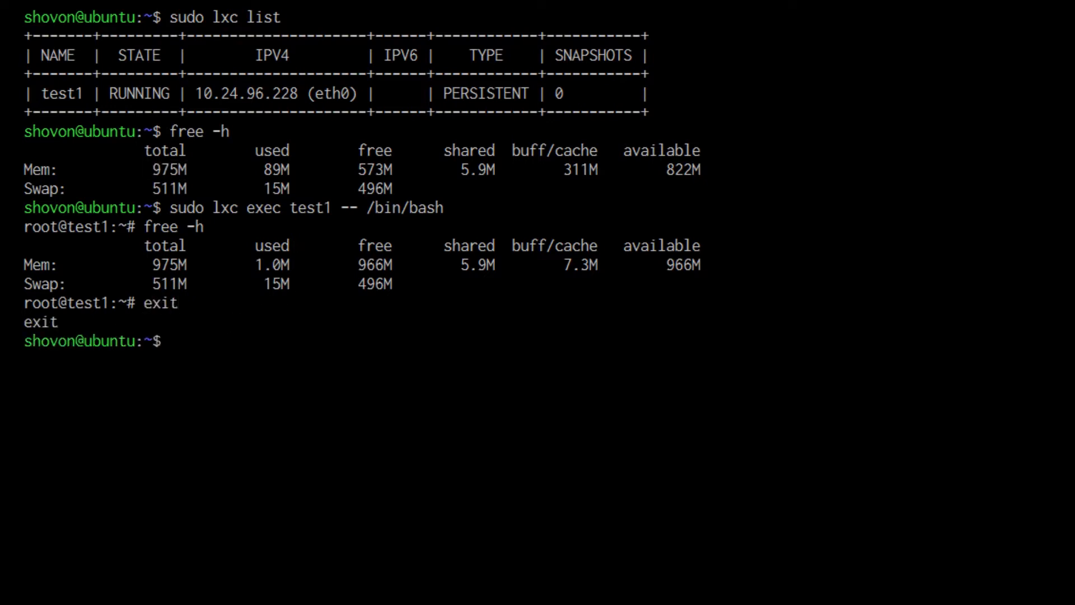
type("sudo")
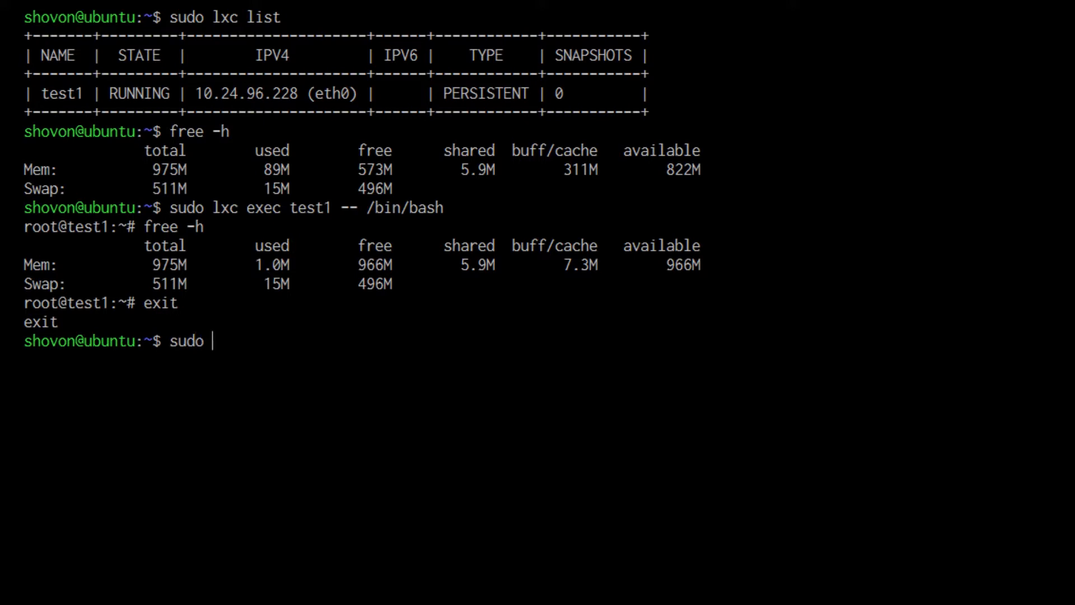
type("lxc c")
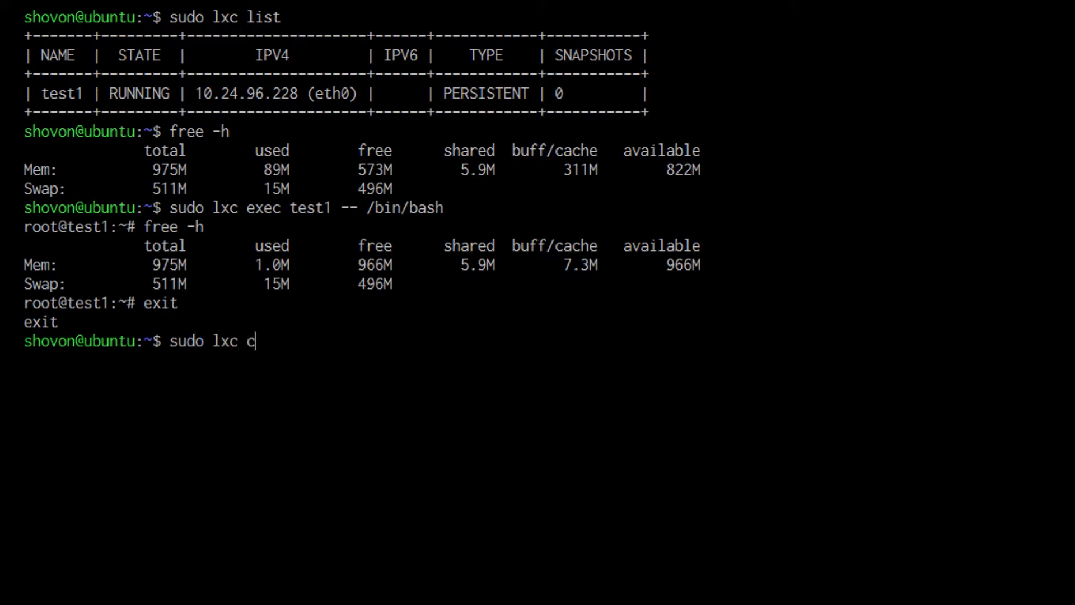
type("onfig")
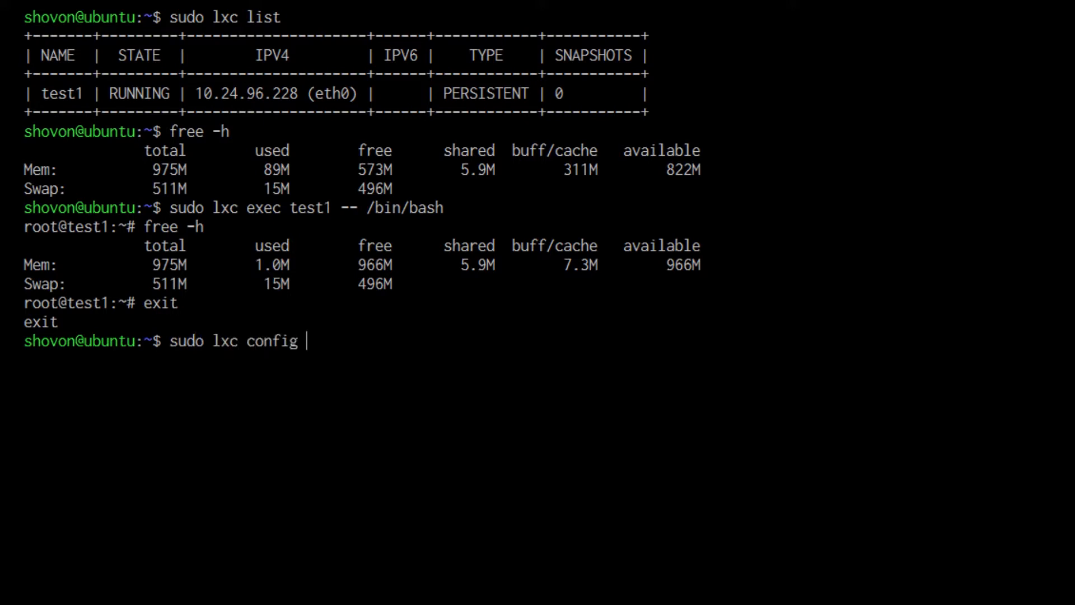
type("set t")
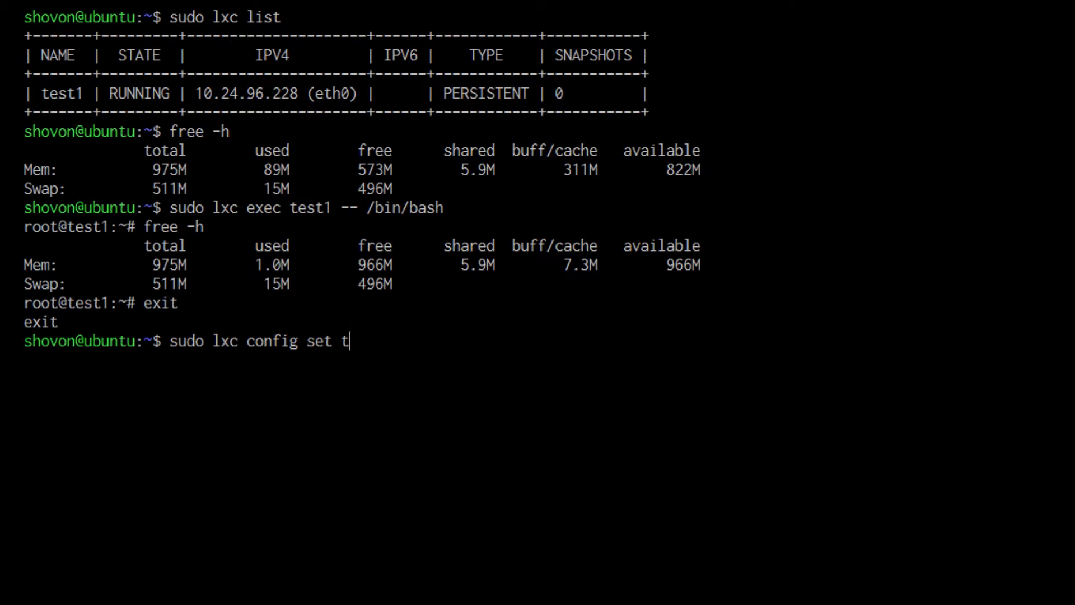
type("est1")
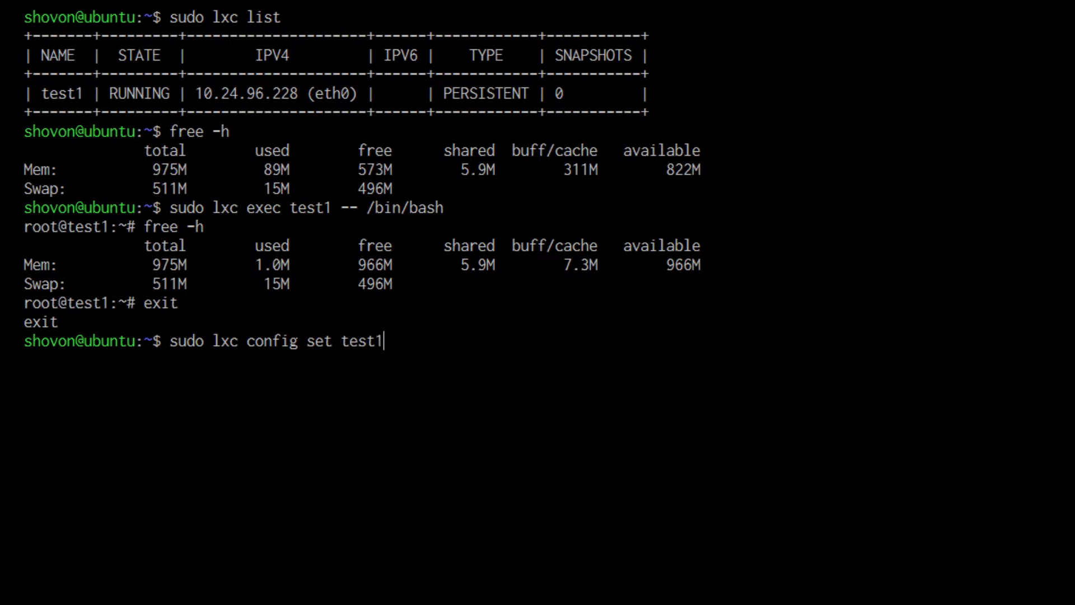
type("lim")
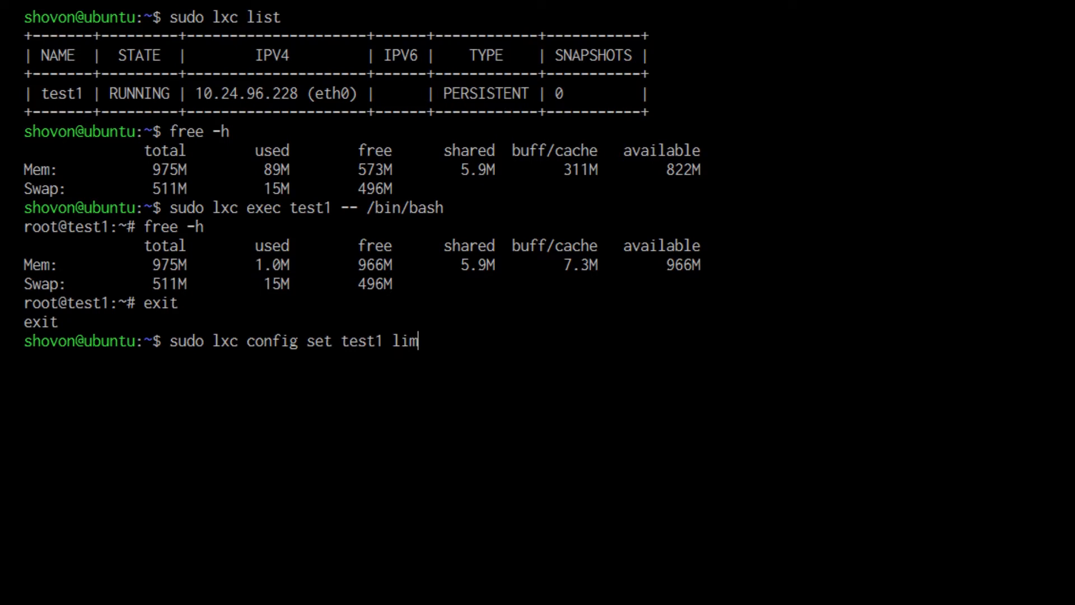
type("its.memot")
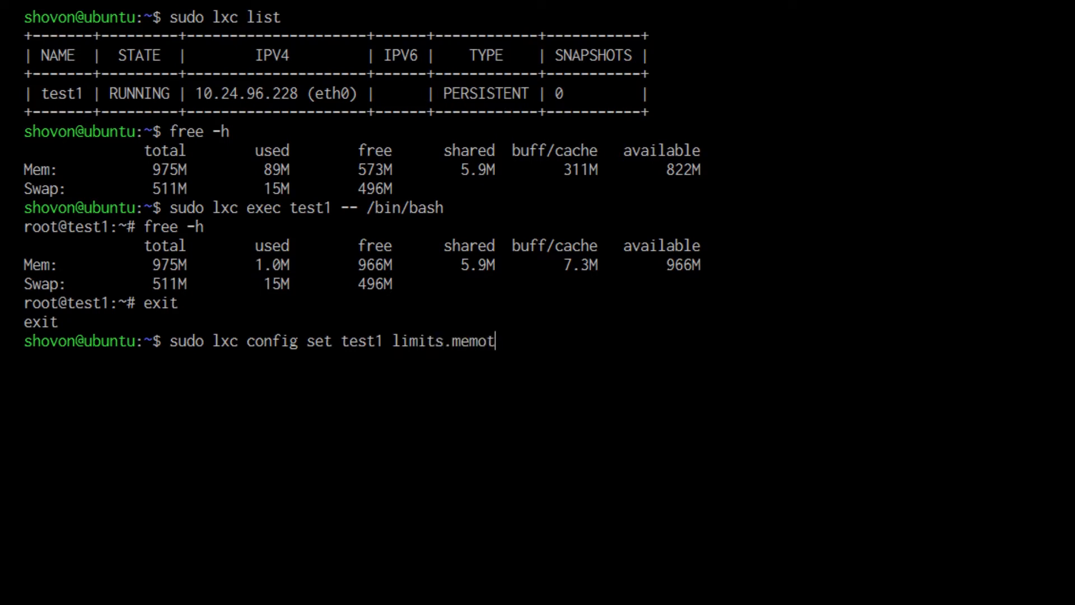
type("ry")
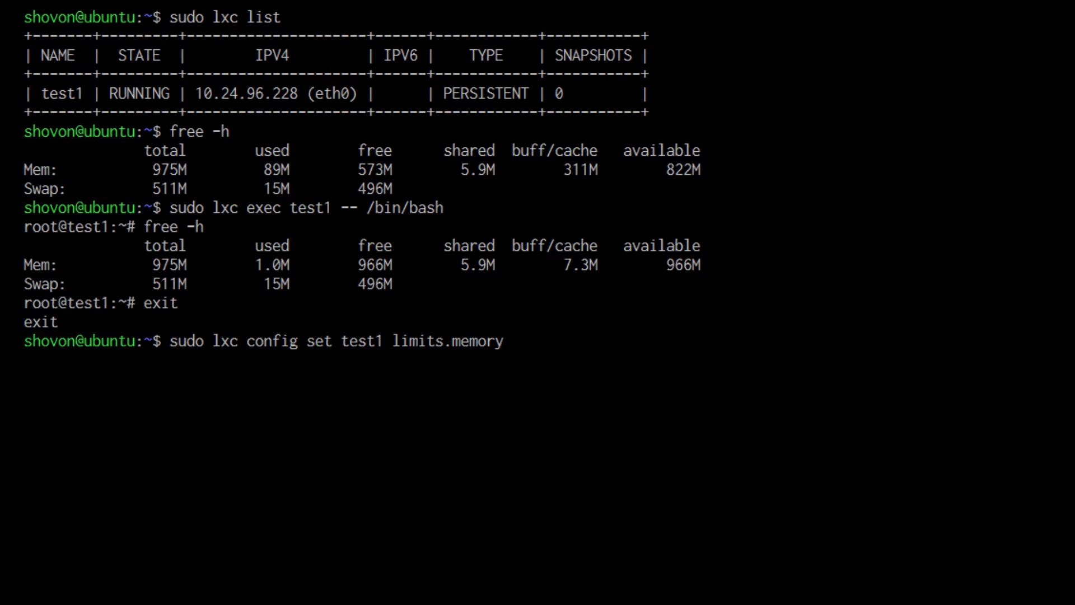
type("256")
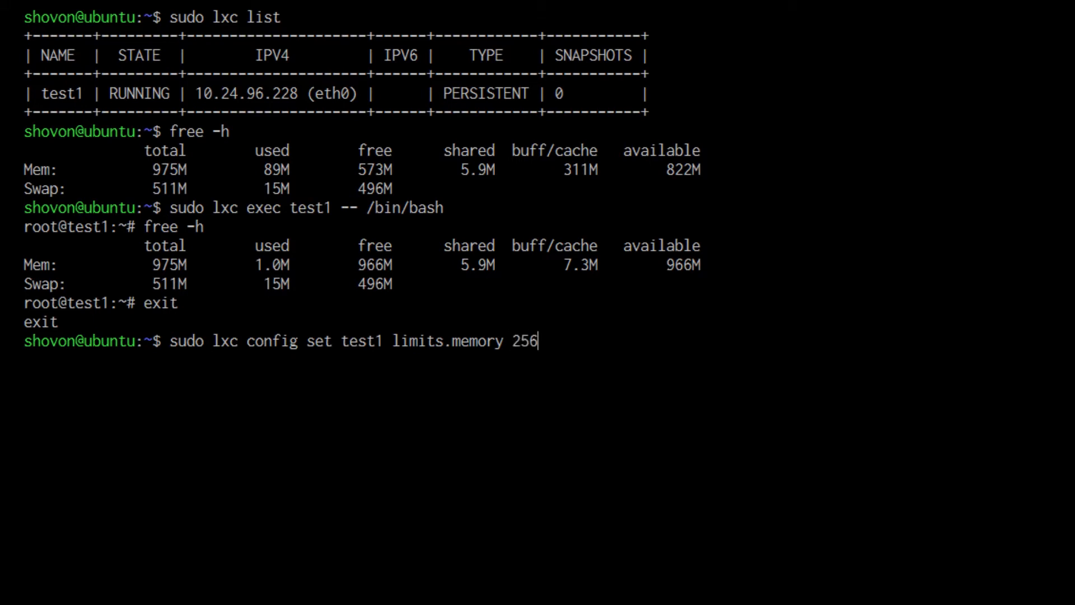
type("MB")
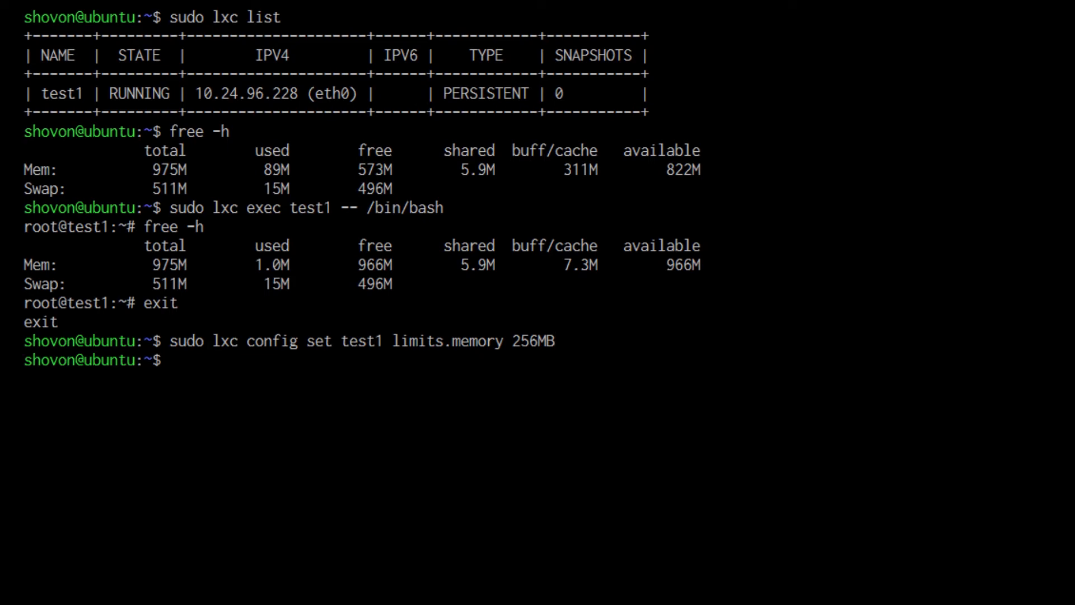
Step: Enter 'sudo lxc exec test1 -- /bin/bash' to shell back into test1
type("sudo lxc exec test1 -- /bin/bash")
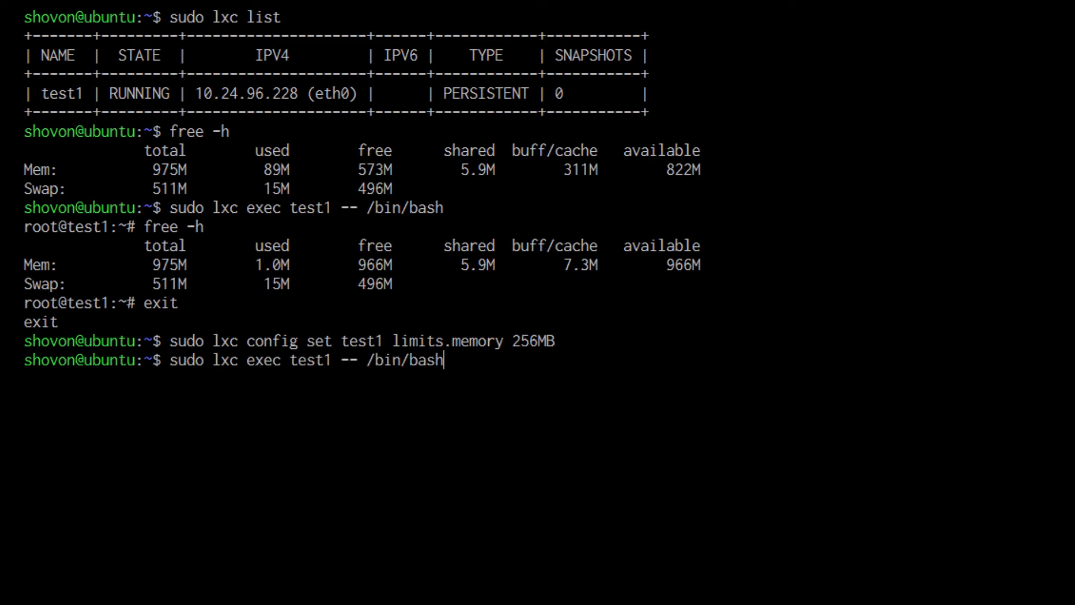
Step: Run 'free -h' inside test1, now showing 256M total, then exit to the host
type("free -h")
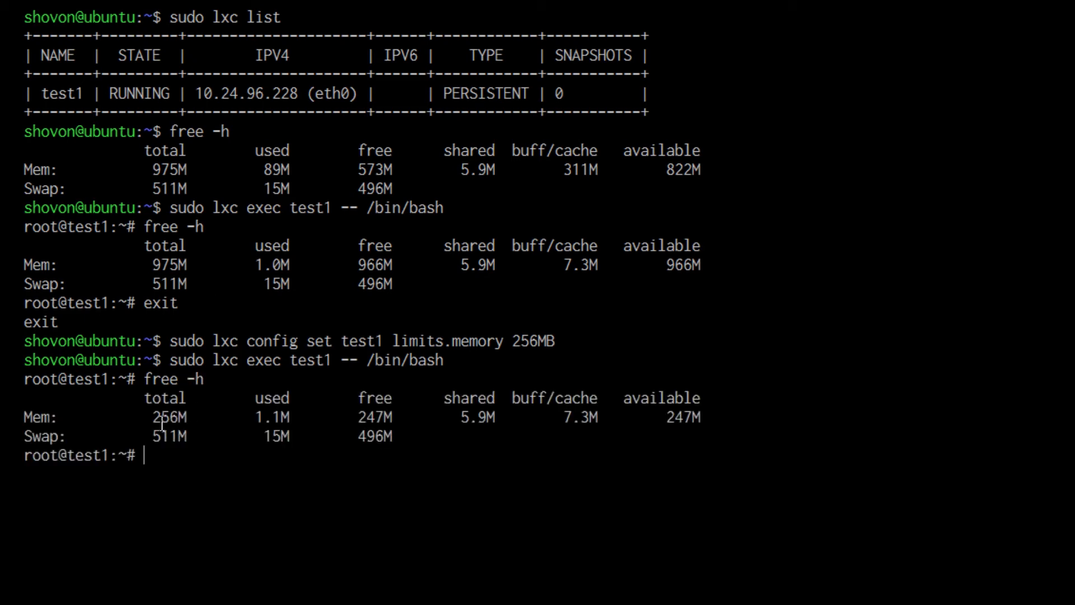
double_click(169, 416)
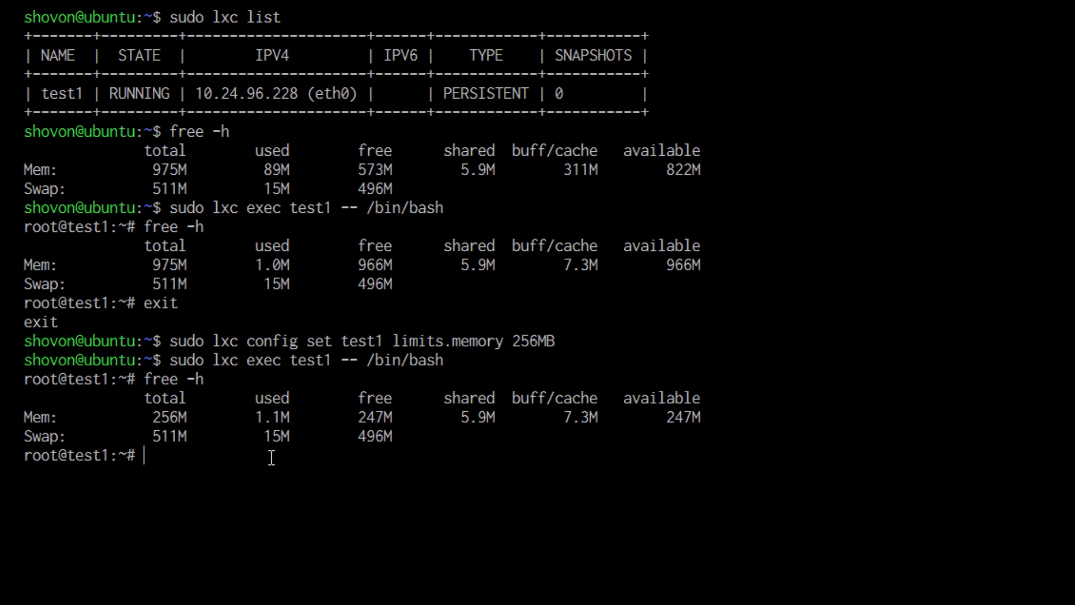
type("exit")
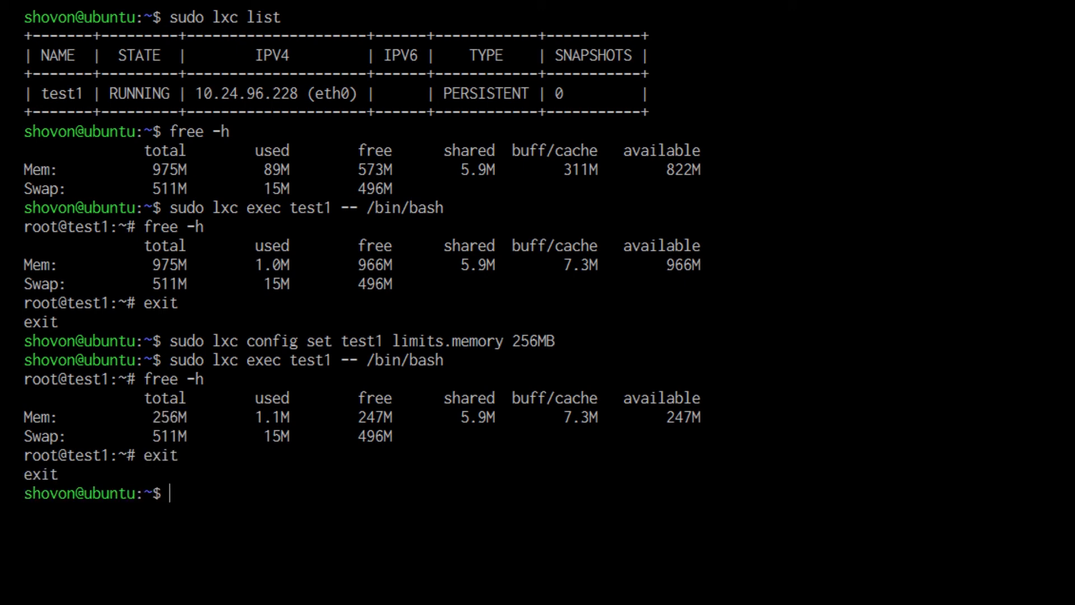